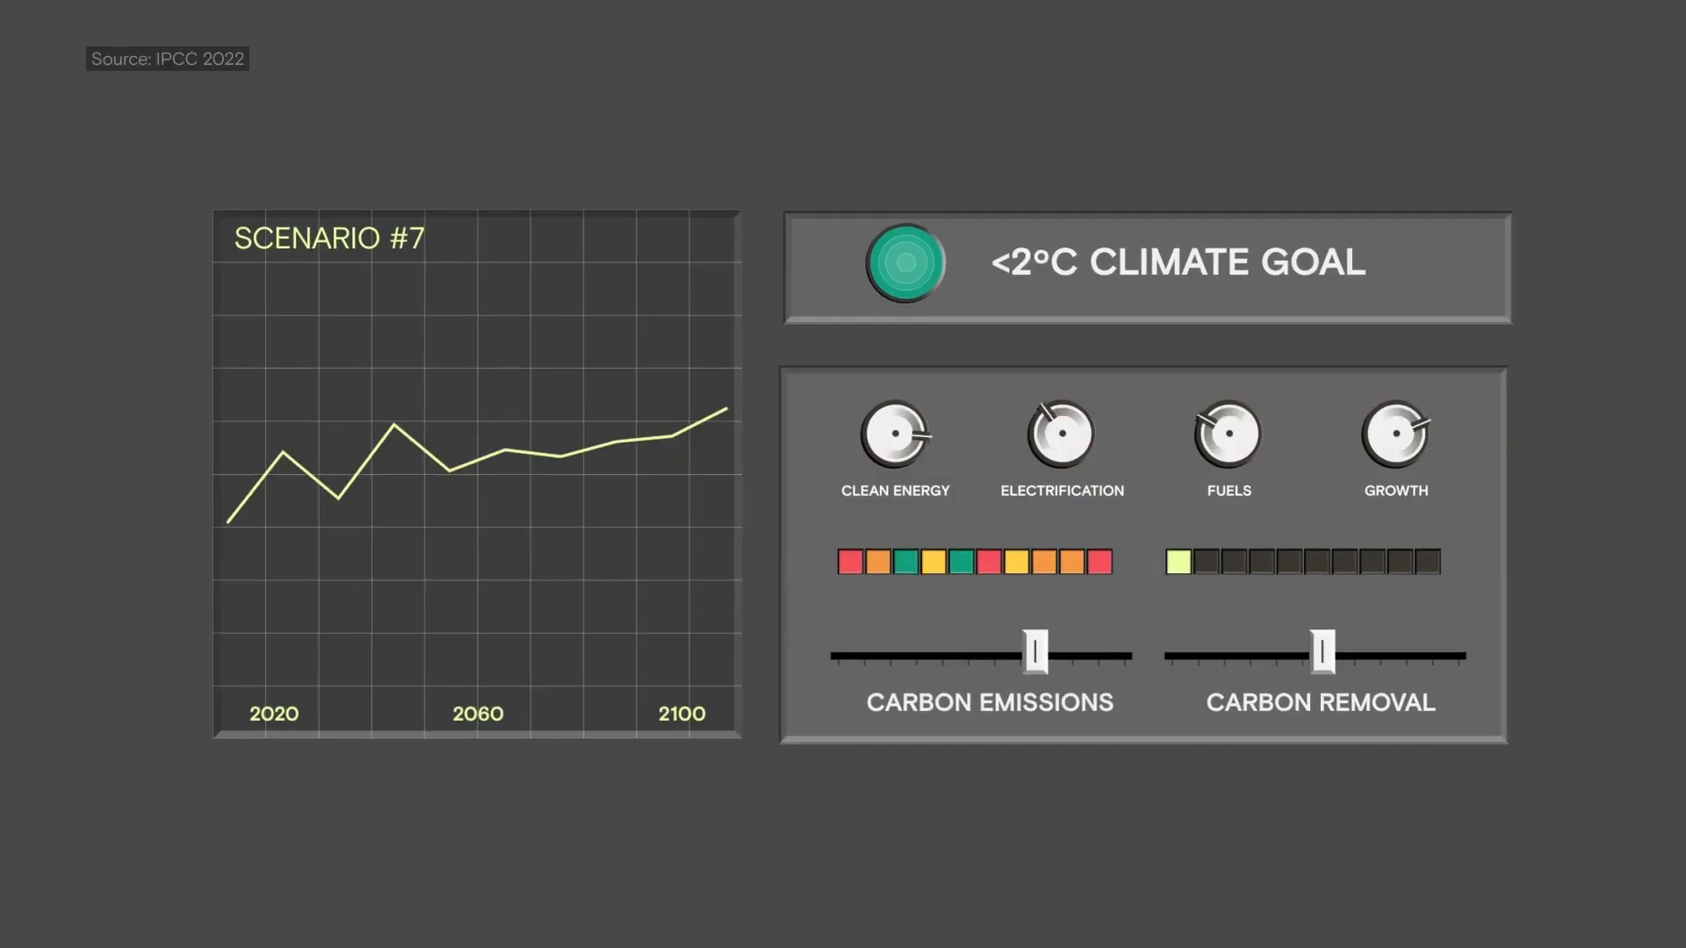
left_click(906, 263)
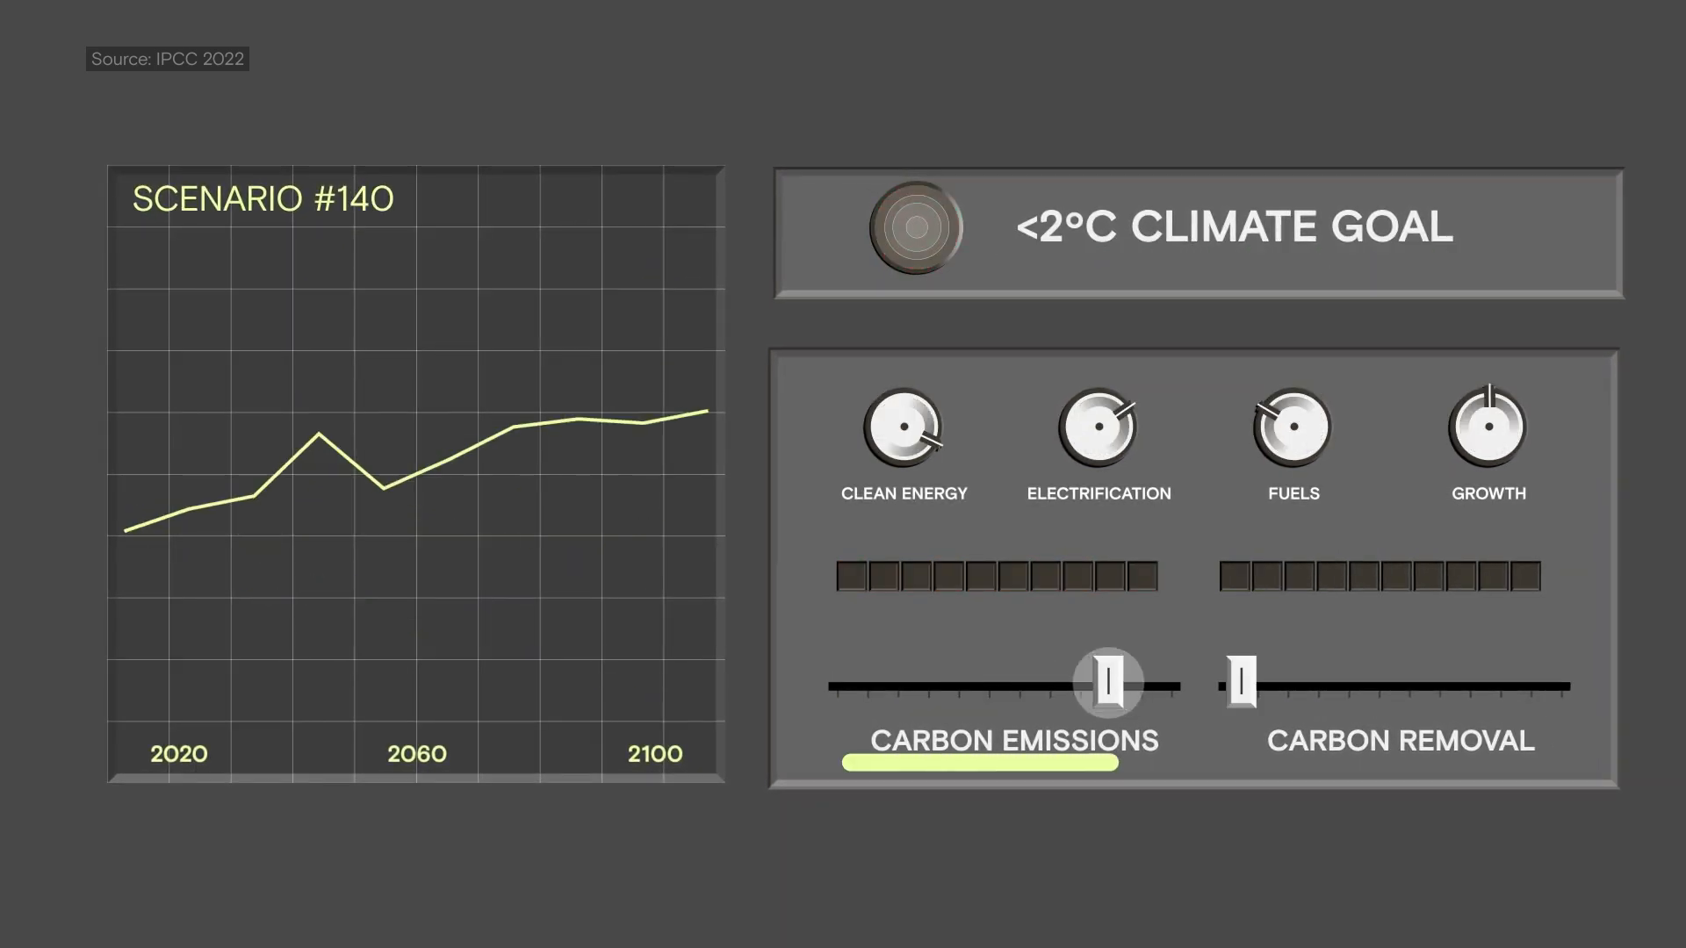
left_click_drag(1105, 683, 849, 683)
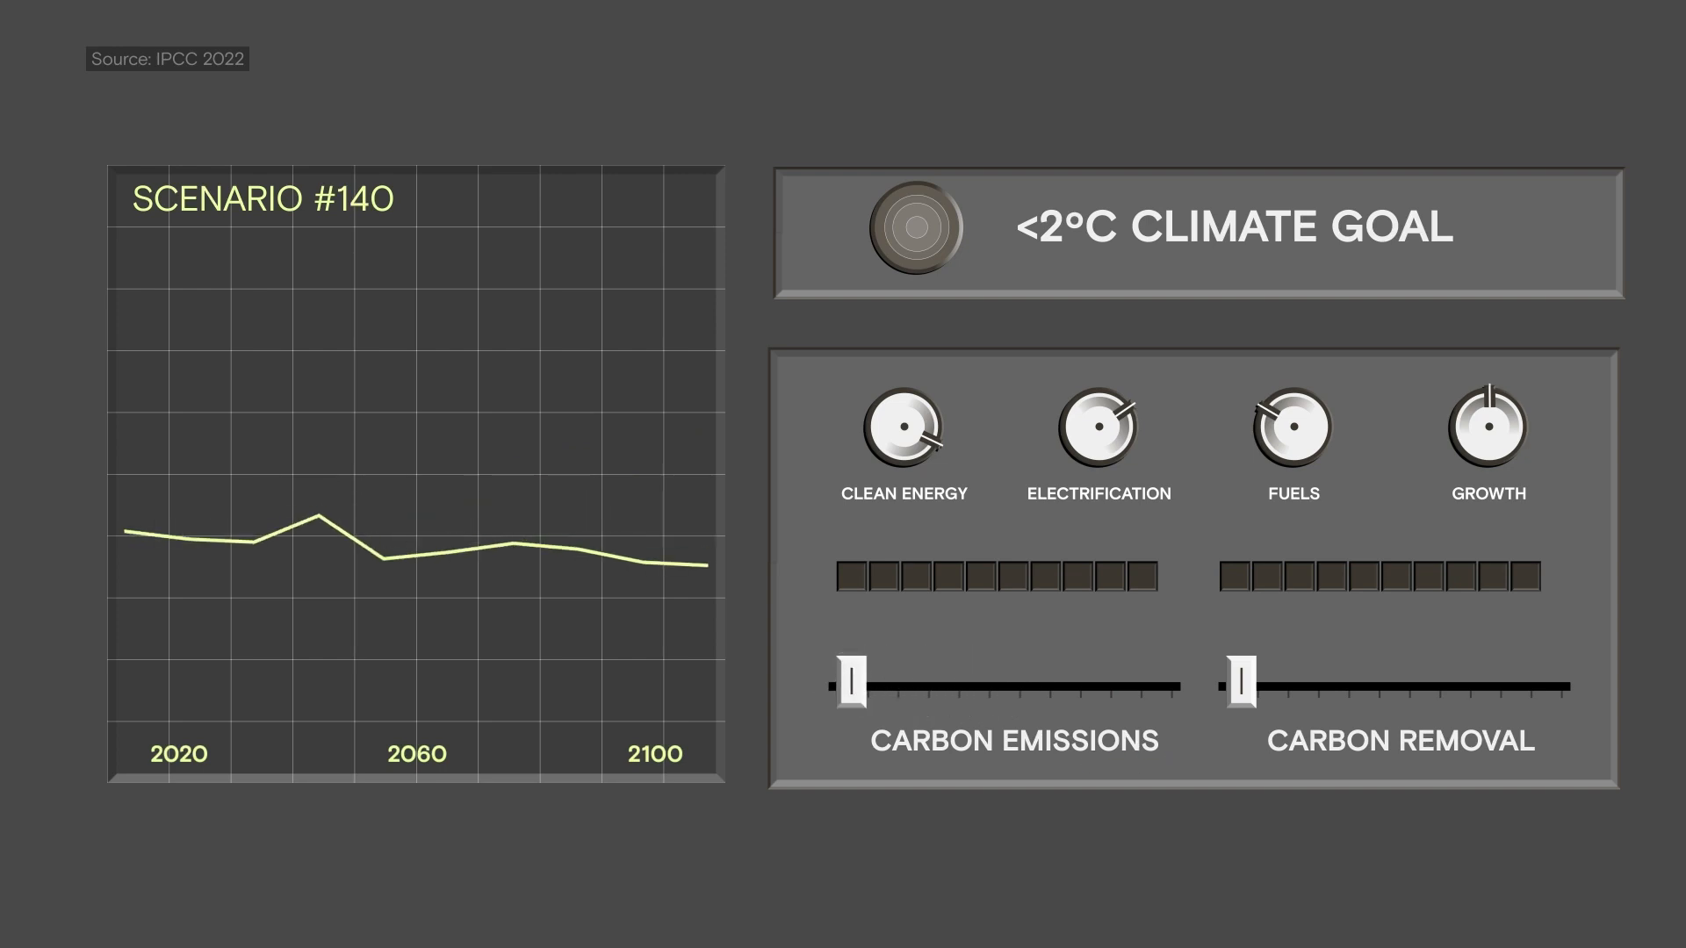
left_click_drag(1237, 687, 1317, 687)
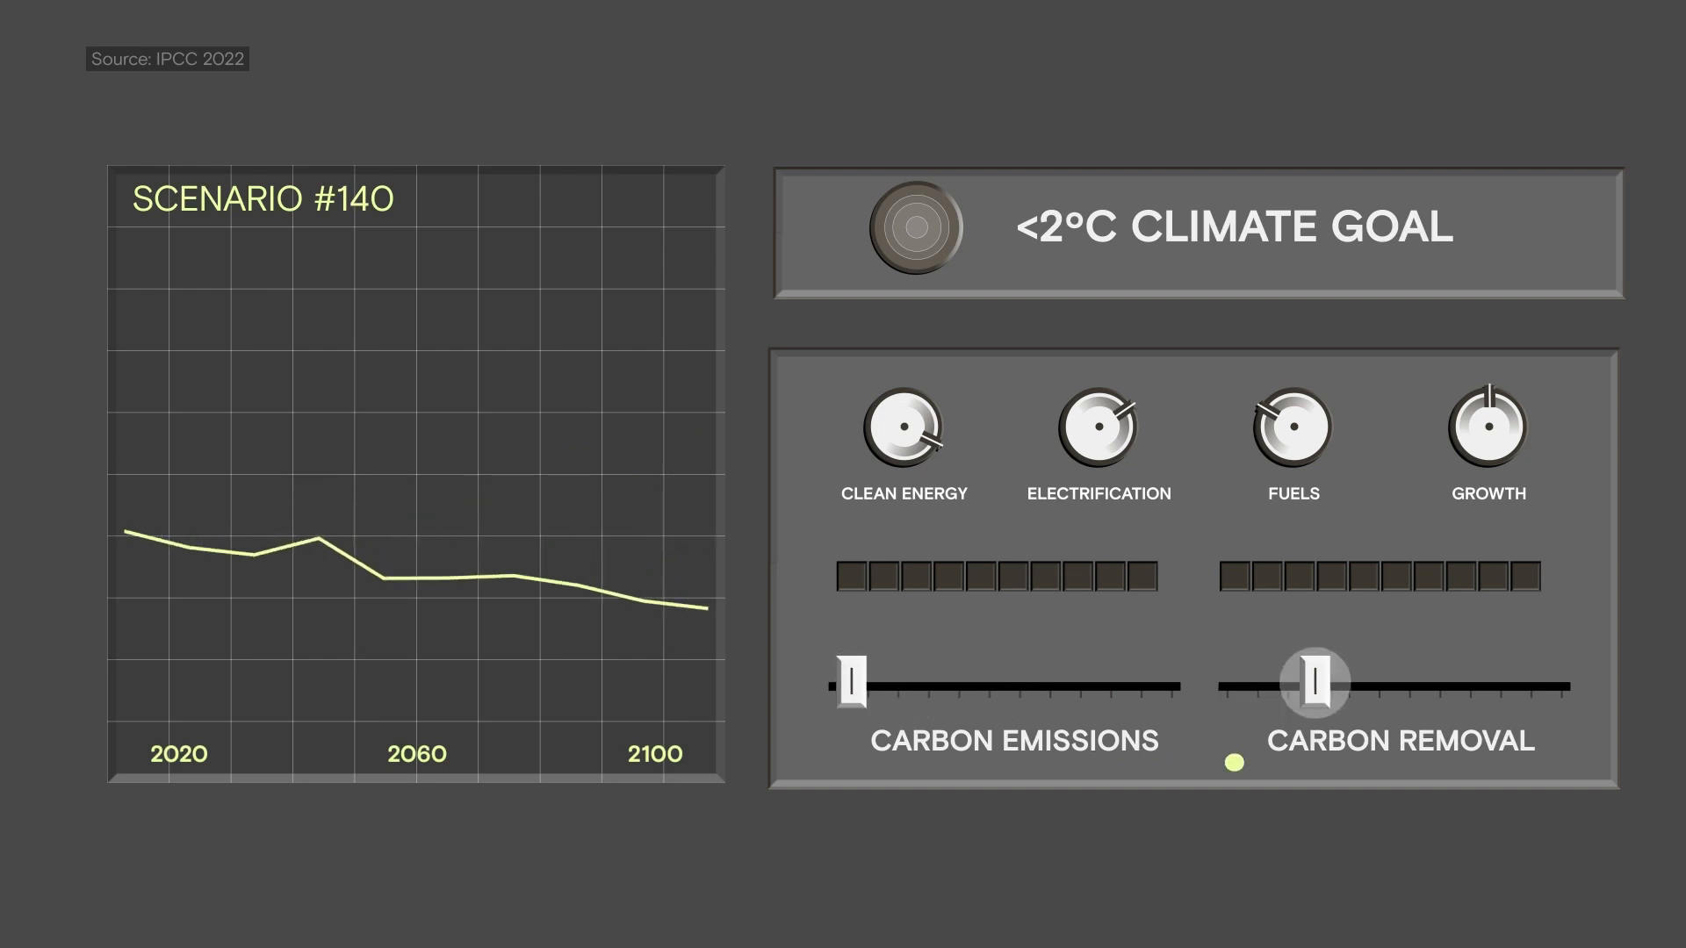
left_click_drag(1317, 684, 1473, 683)
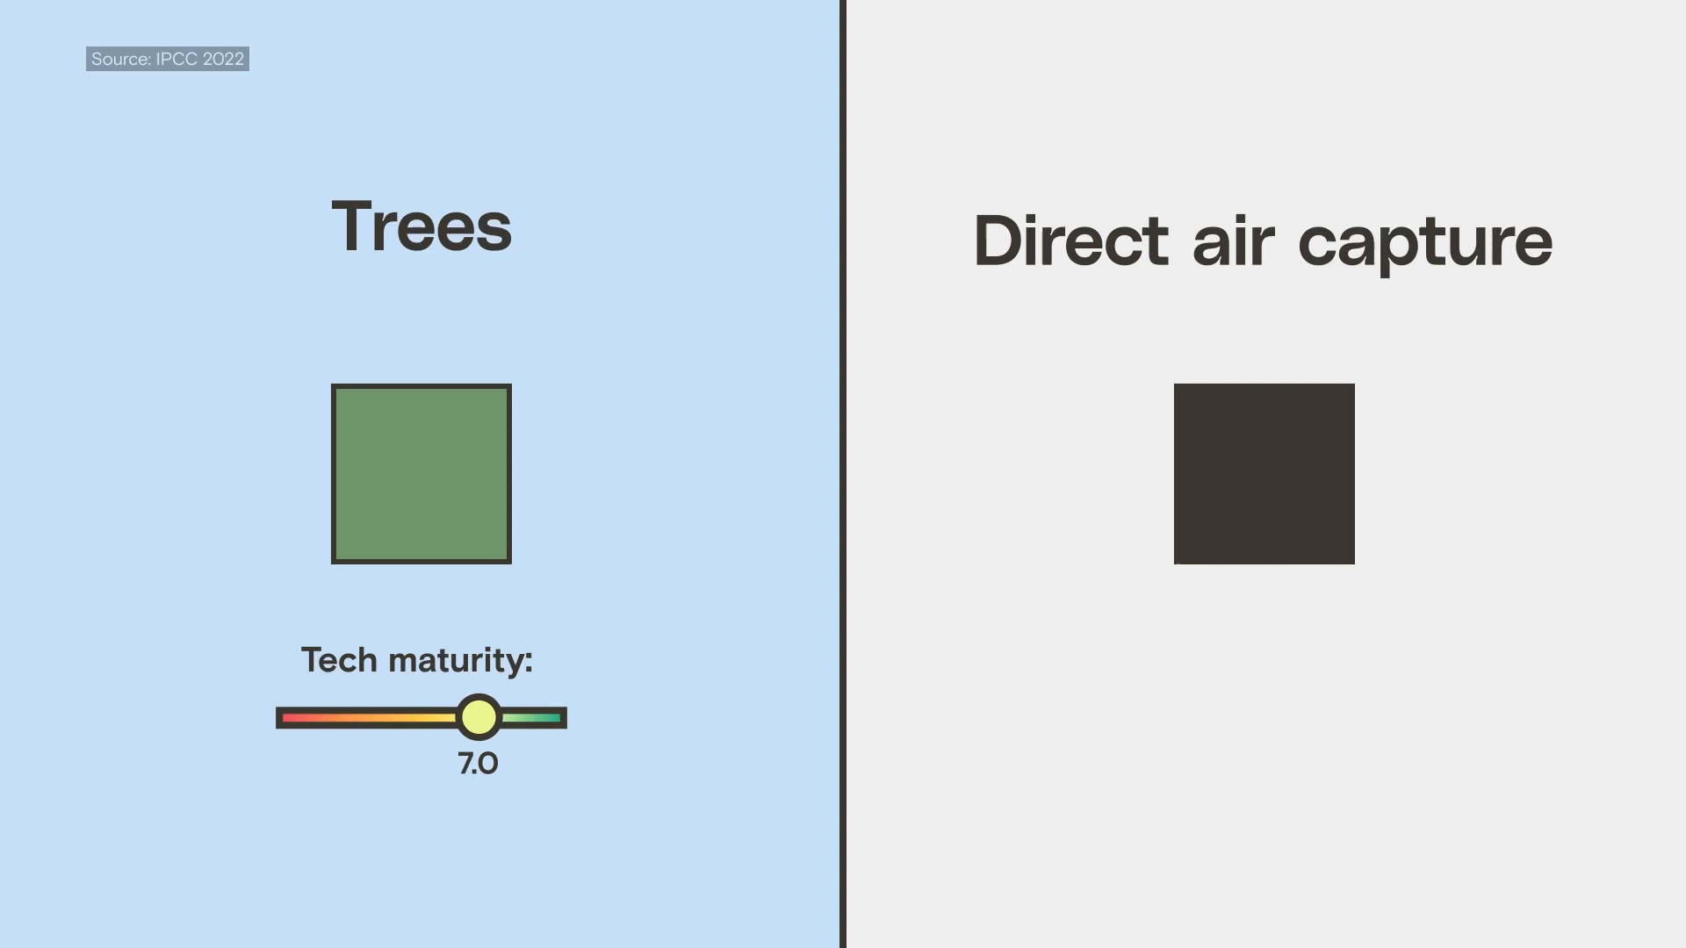
left_click_drag(473, 716, 518, 716)
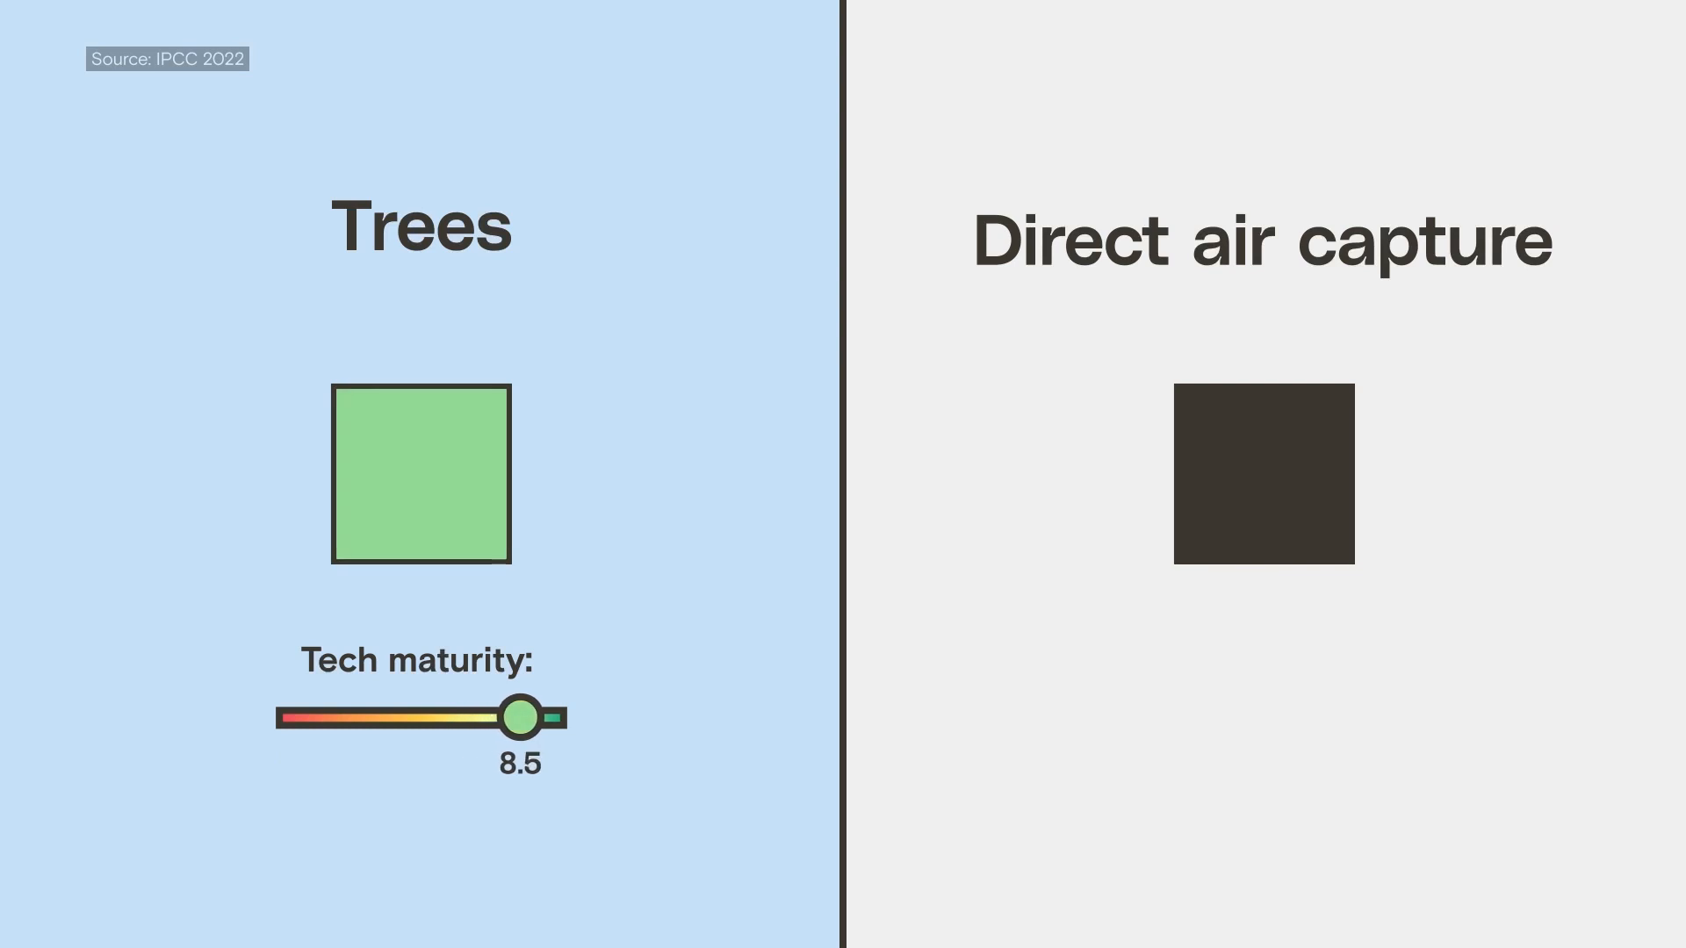